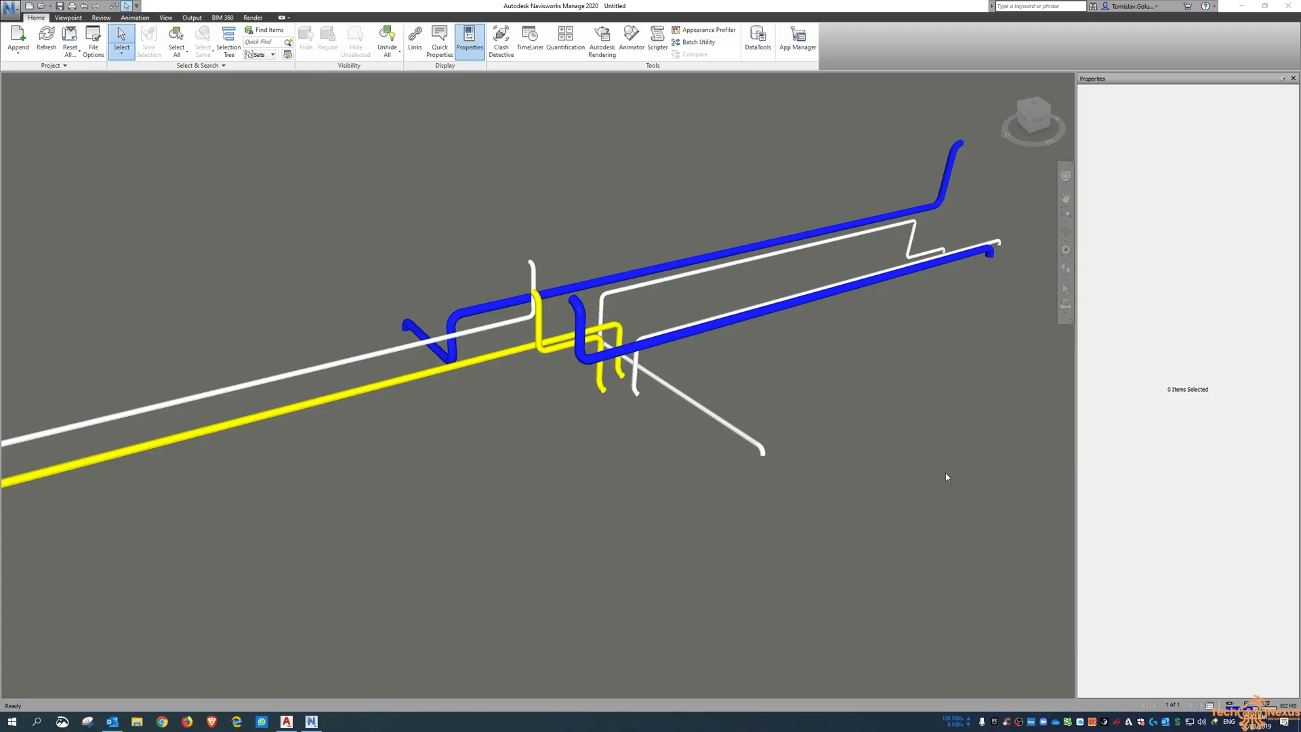
{"action": "mouse_move", "coordinate": [925, 374]}
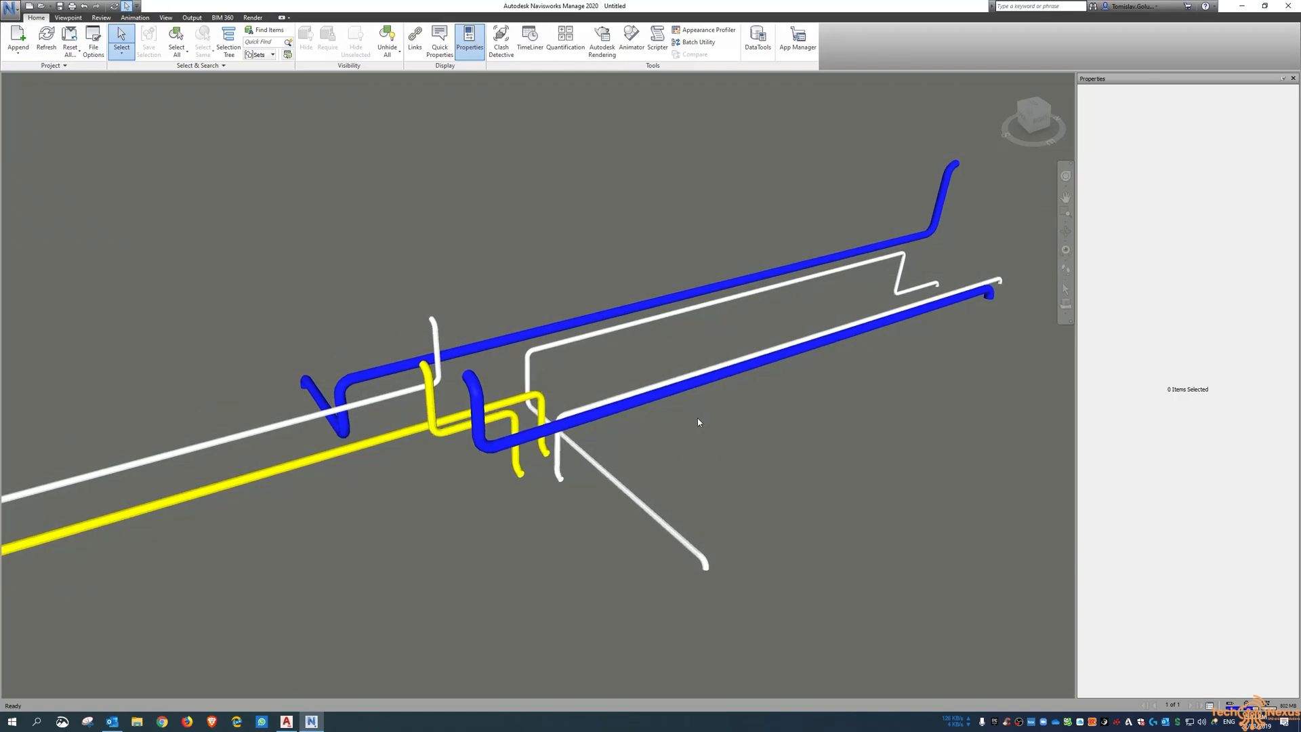
{"action": "mouse_move", "coordinate": [729, 444]}
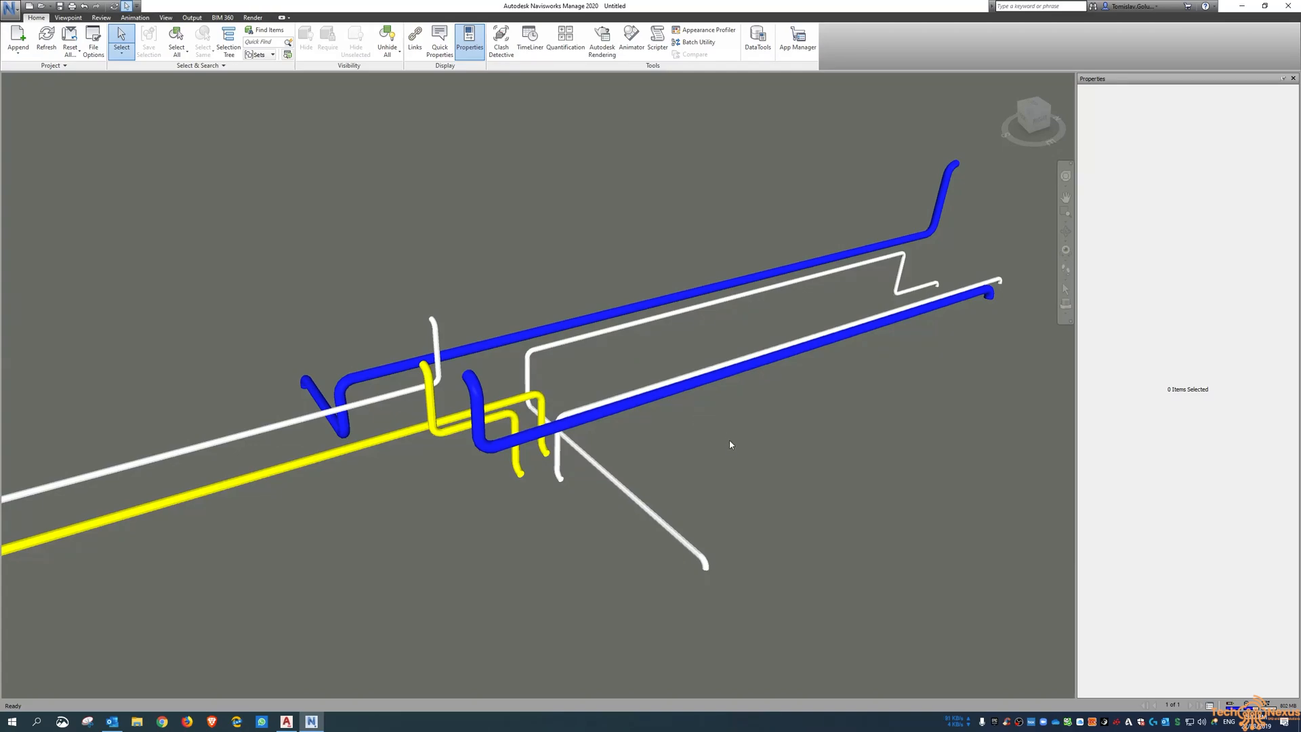
{"action": "mouse_move", "coordinate": [723, 459]}
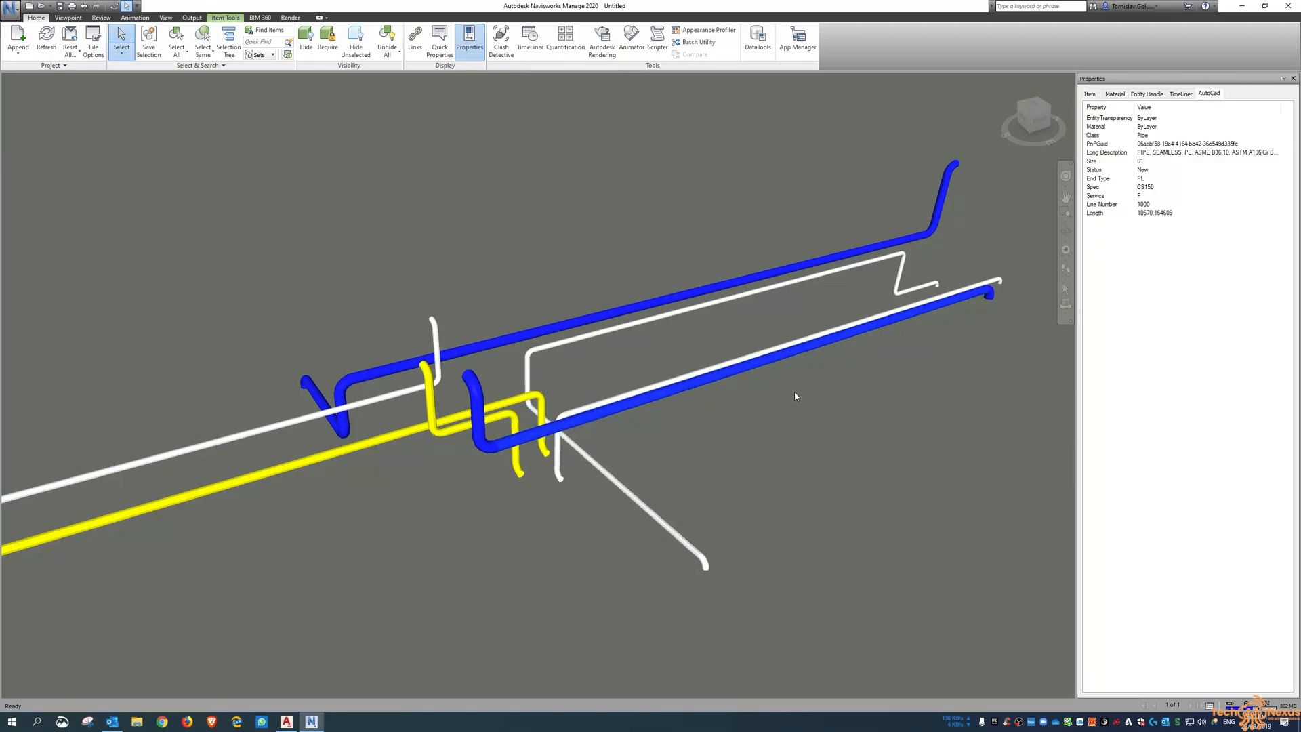
{"action": "mouse_move", "coordinate": [273, 118]}
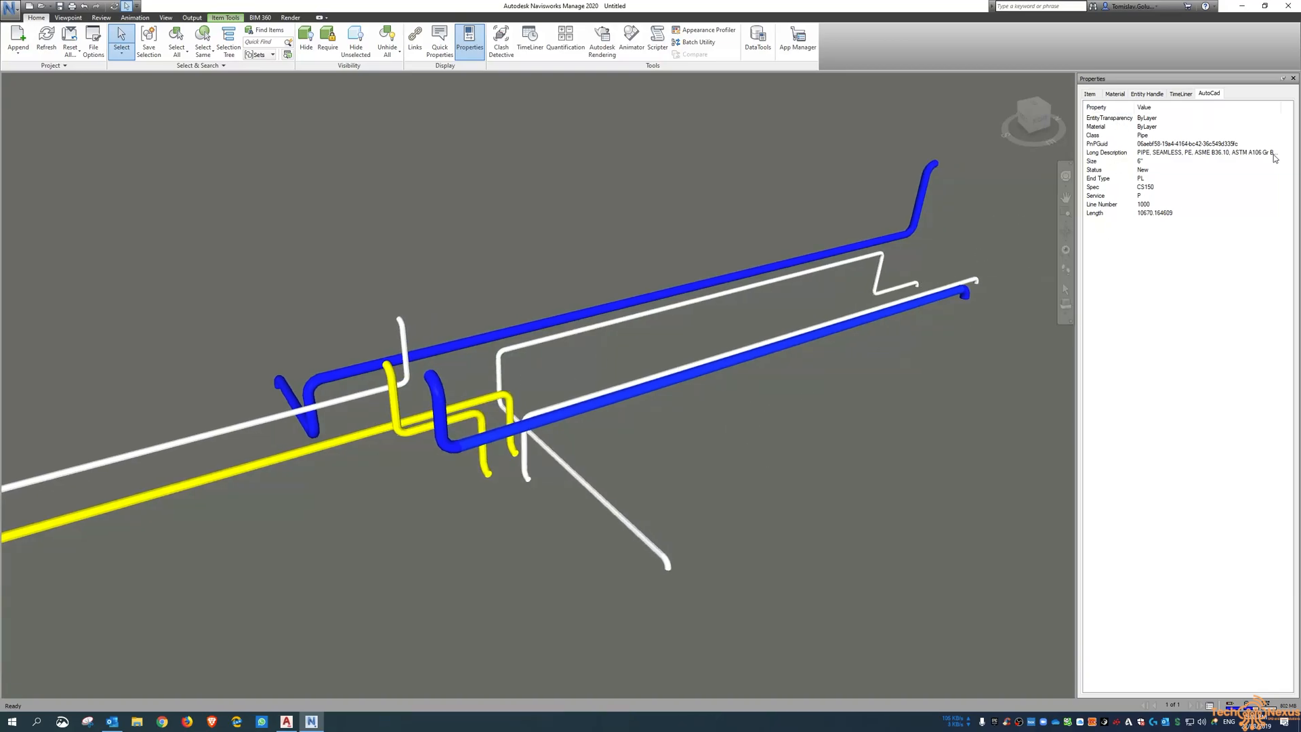
{"action": "mouse_move", "coordinate": [1152, 177]}
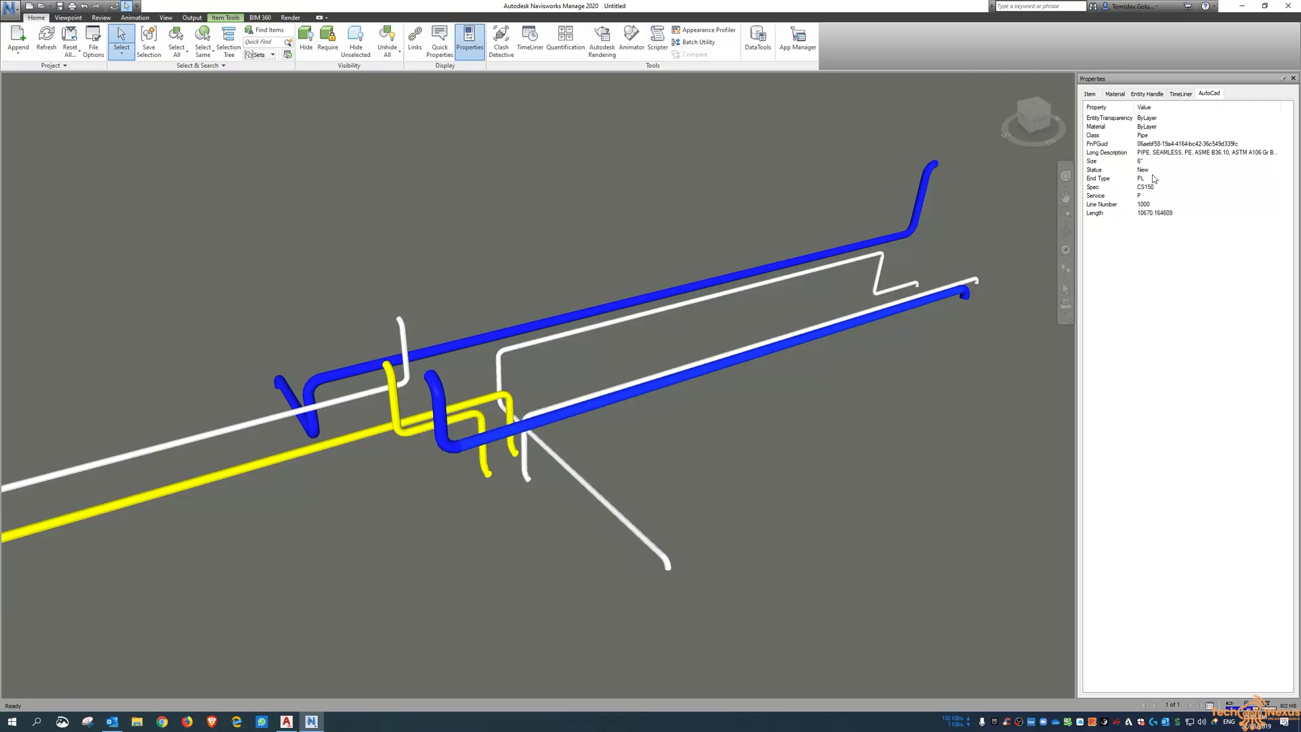
{"action": "mouse_move", "coordinate": [1115, 216]}
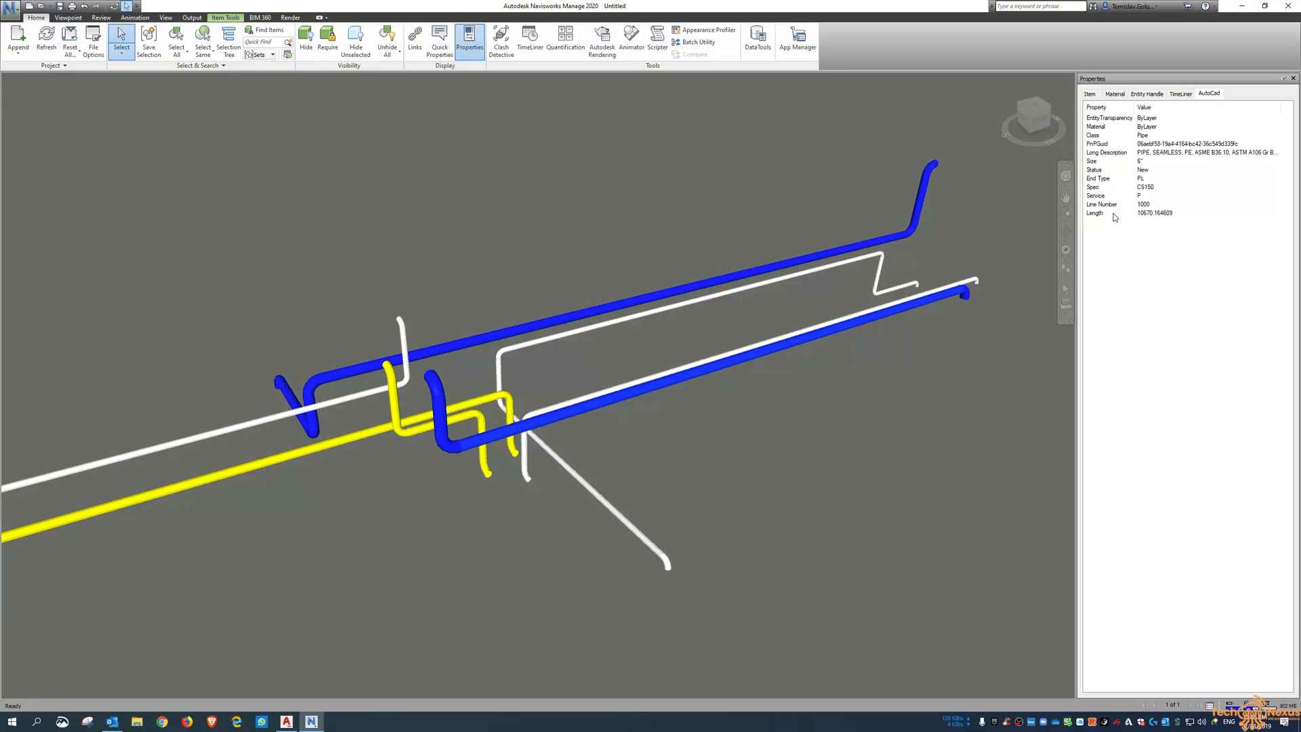
{"action": "mouse_move", "coordinate": [1118, 119]}
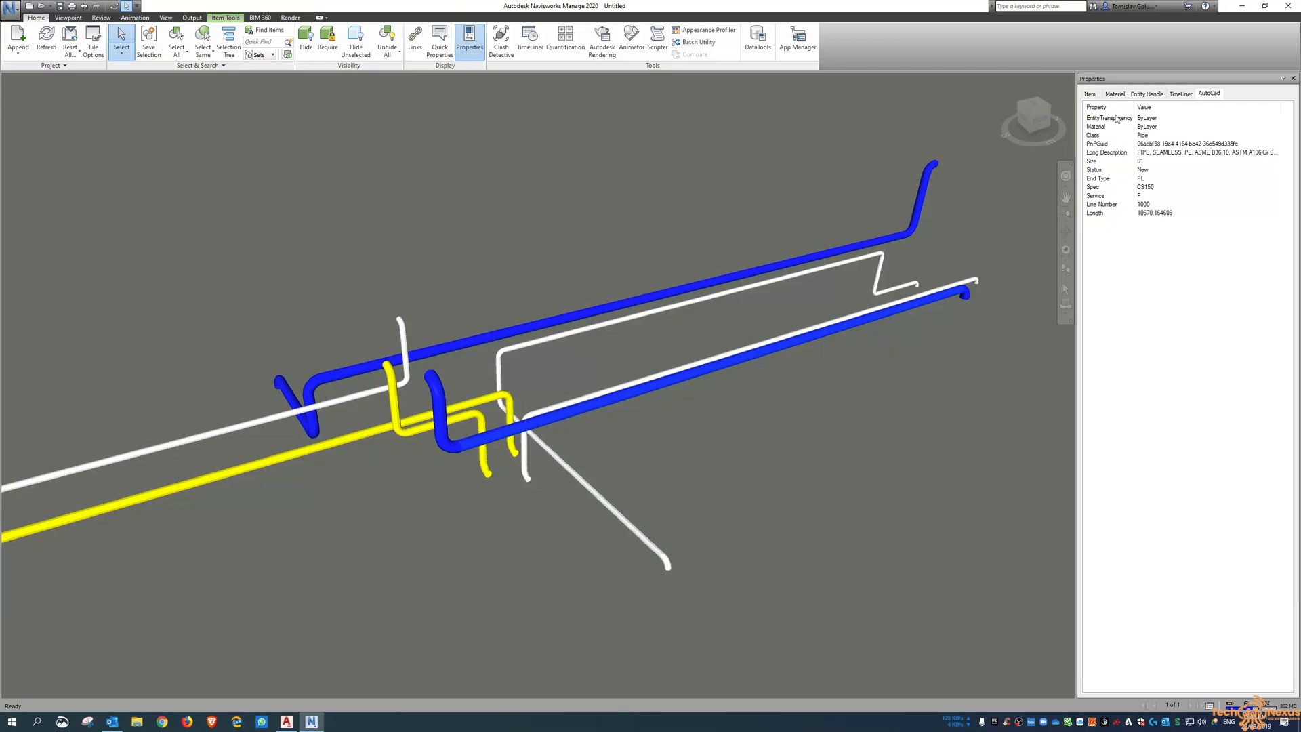
{"action": "mouse_move", "coordinate": [1126, 246]}
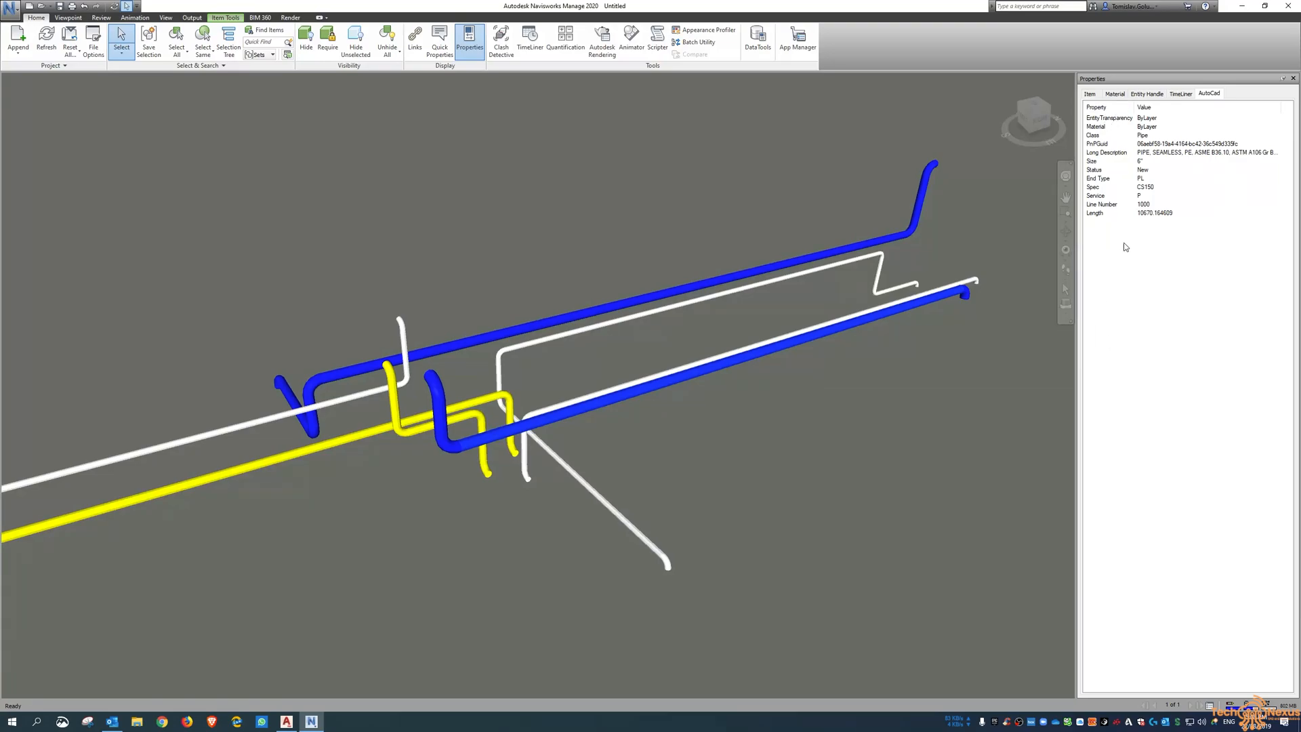
{"action": "mouse_move", "coordinate": [928, 407]}
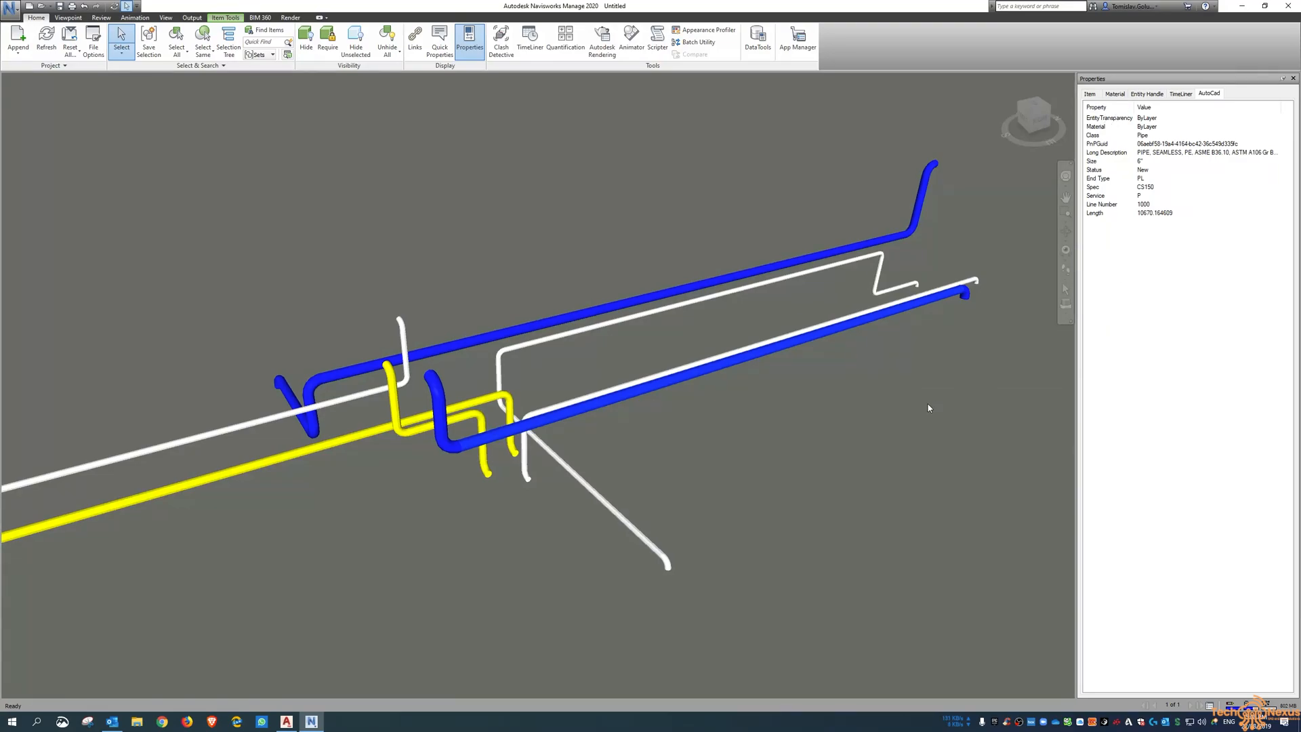
{"action": "mouse_move", "coordinate": [892, 422]}
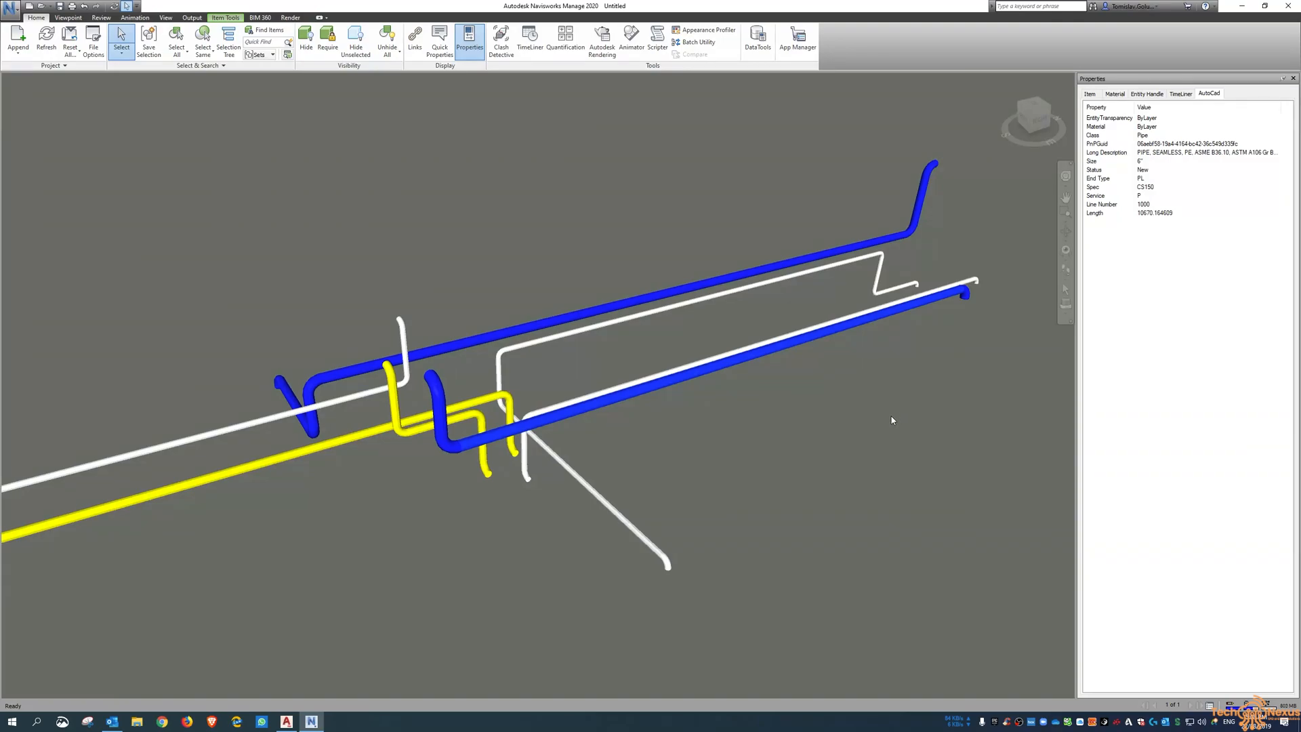
{"action": "mouse_move", "coordinate": [725, 358]}
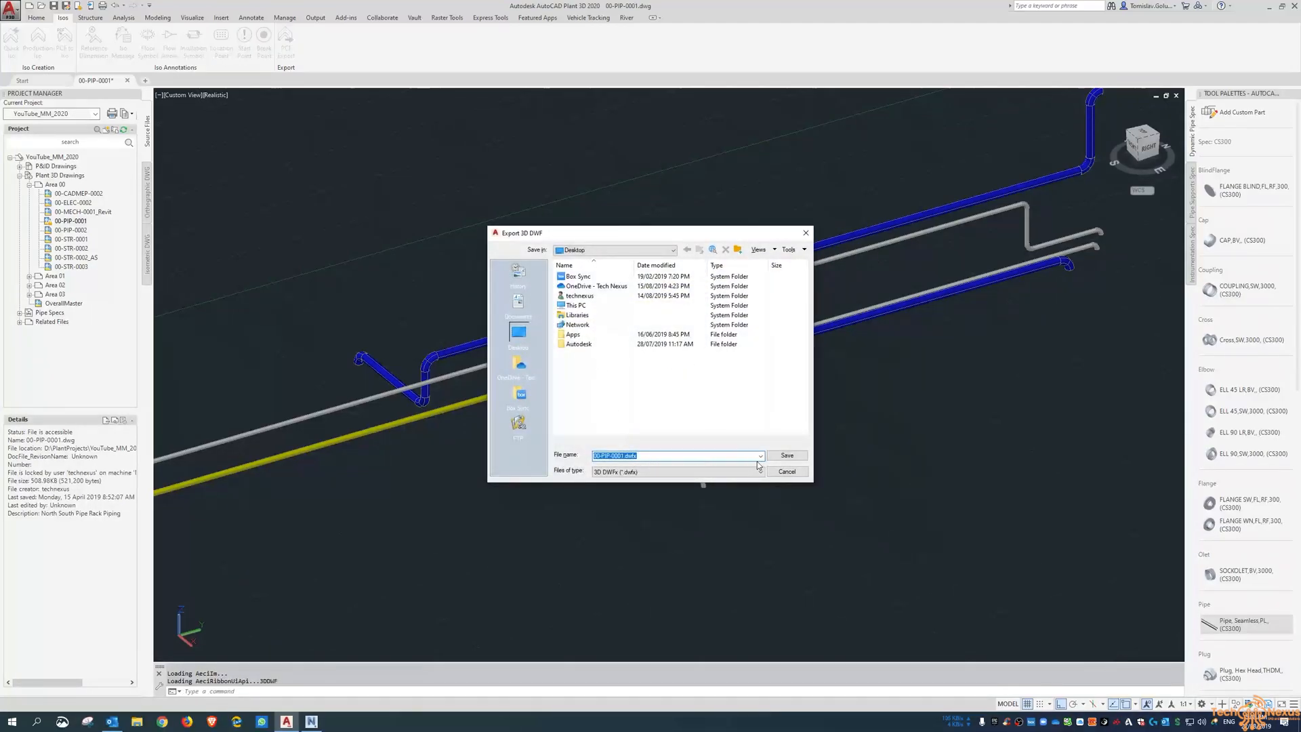
Save the 3D DWFx export, view it now, and load 00-PIP-0001.dwfx in Navisworks
{"action": "left_click", "coordinate": [785, 455]}
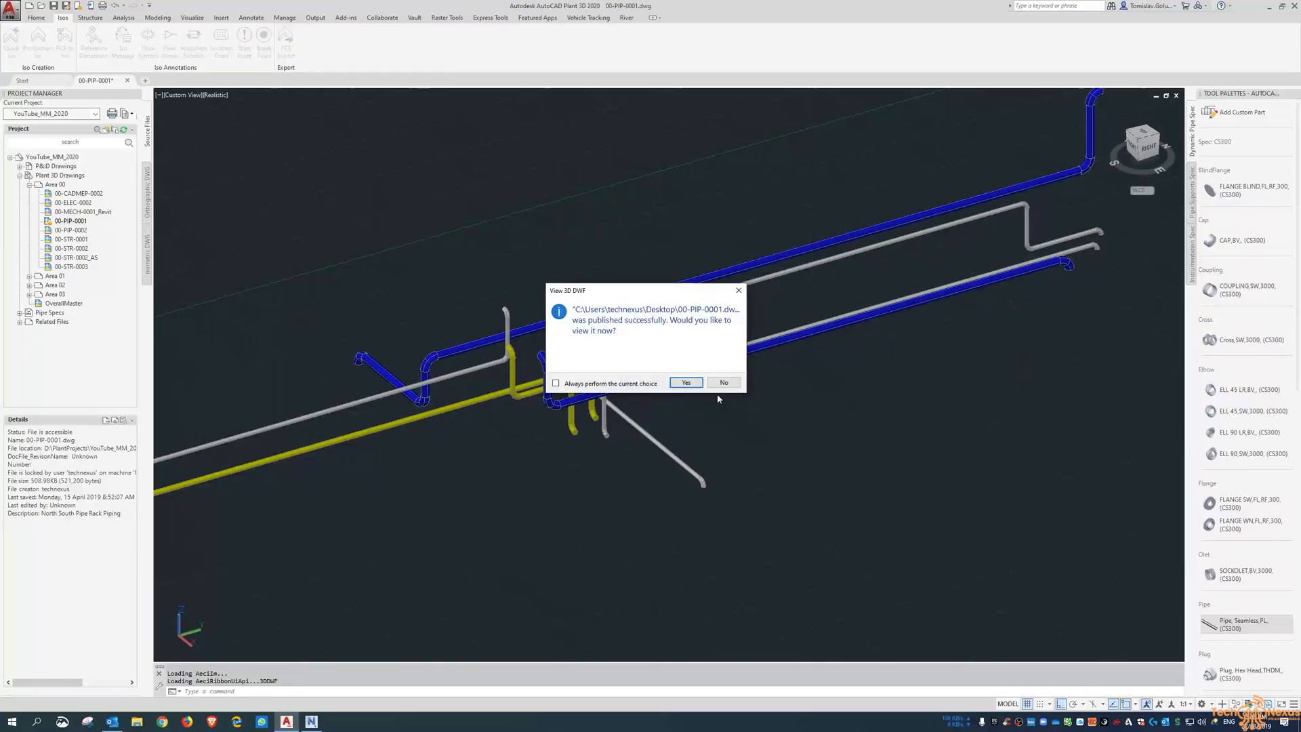
{"action": "left_click", "coordinate": [722, 382]}
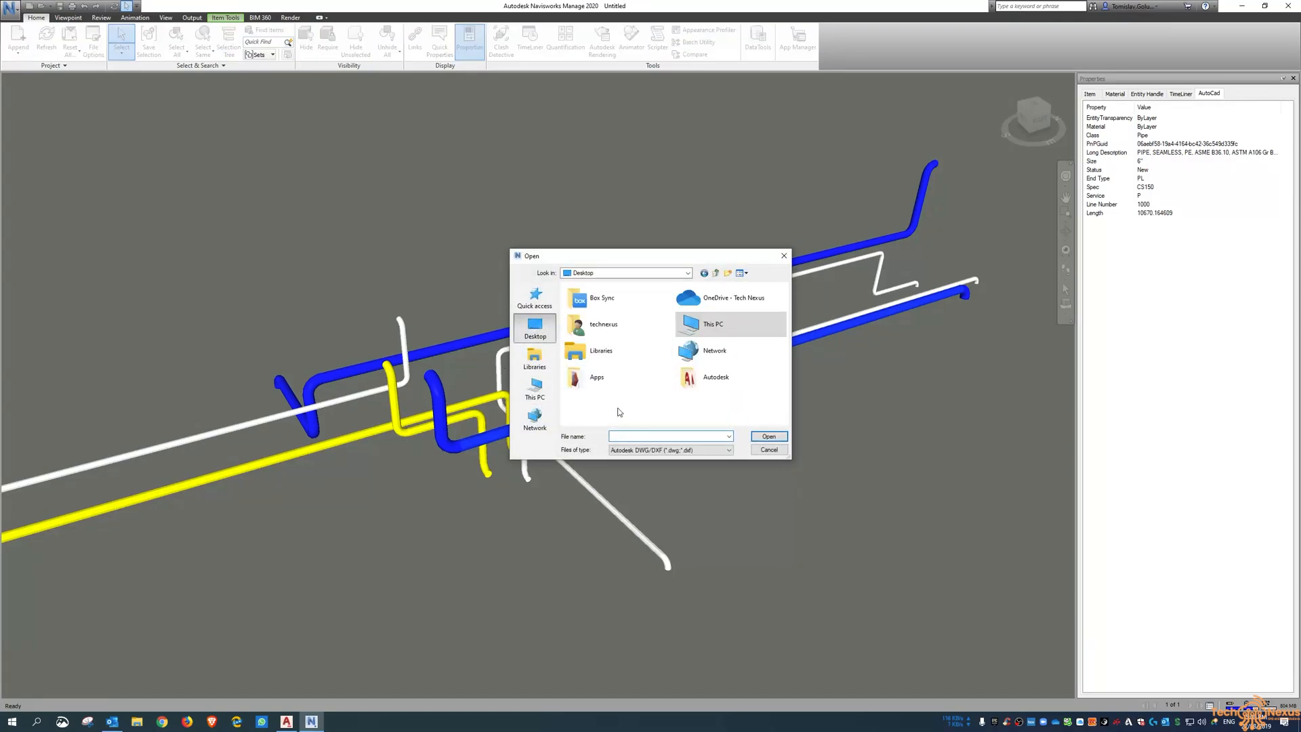
{"action": "left_click", "coordinate": [613, 403]}
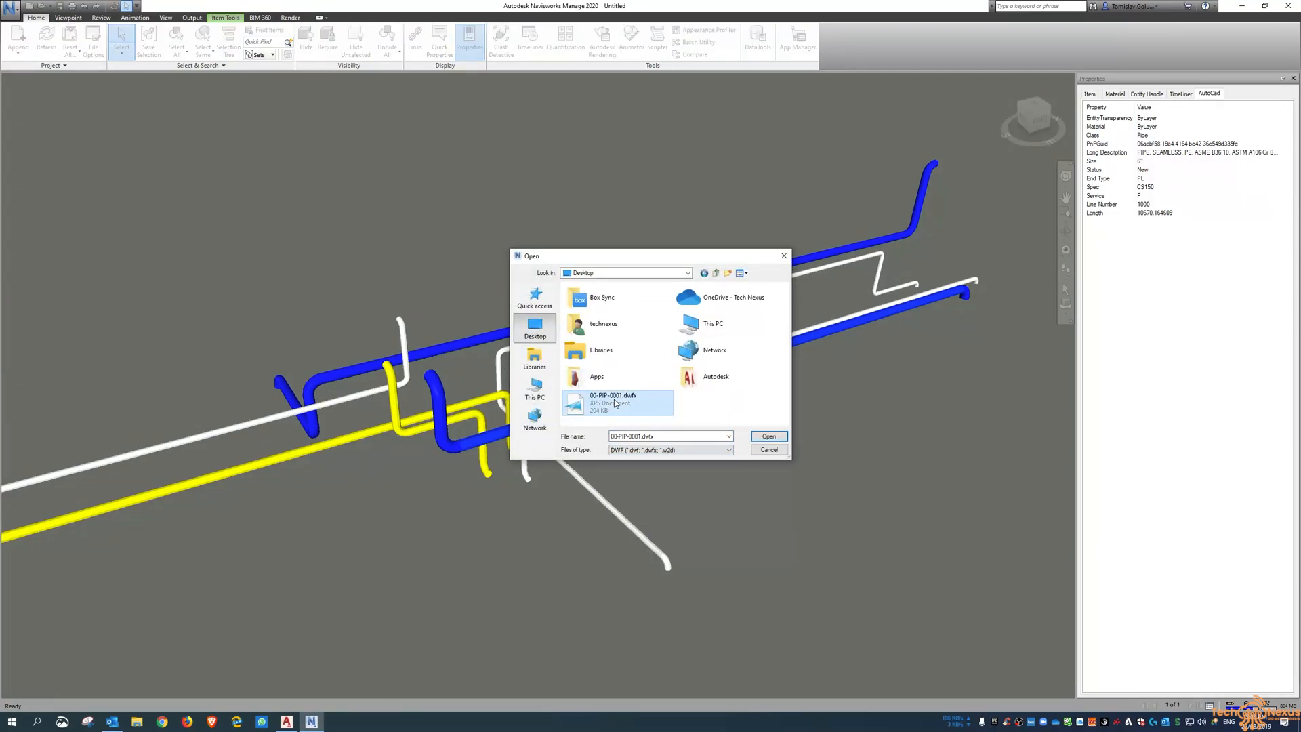
{"action": "left_click", "coordinate": [767, 435]}
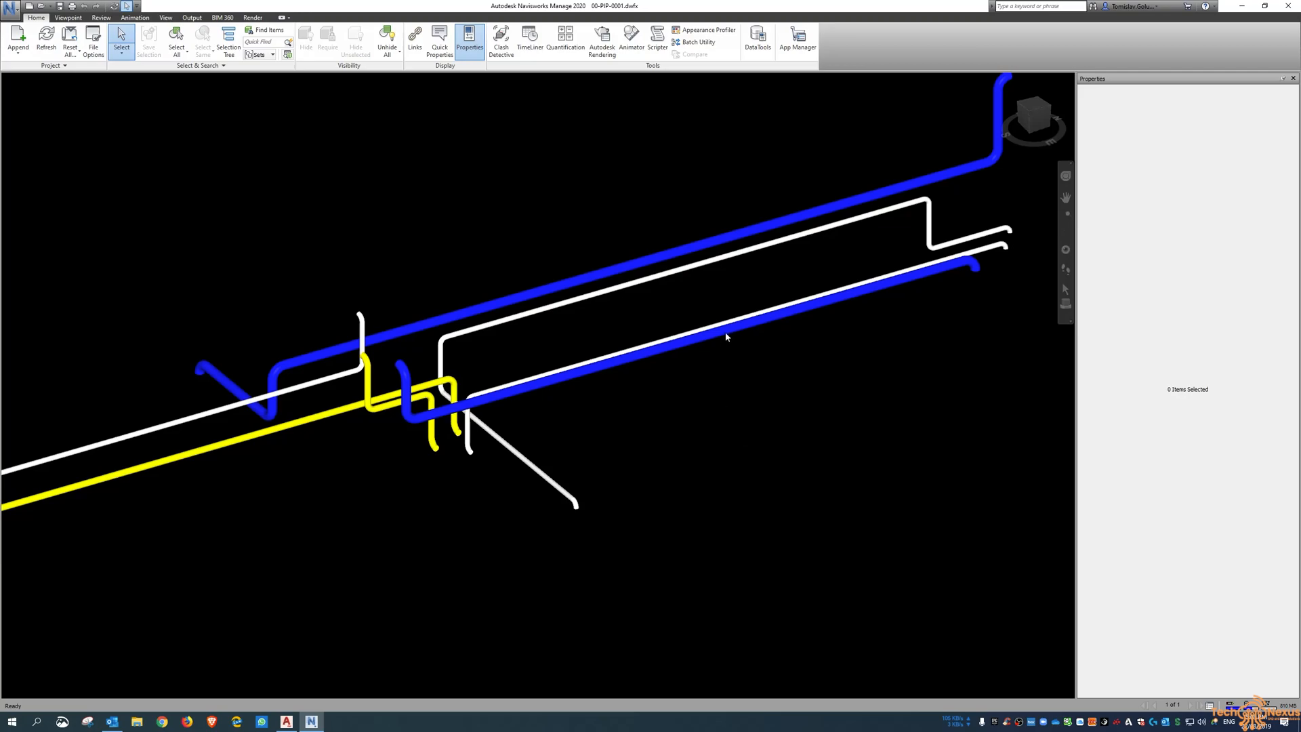
Select a pipe and show its DWFx - Pipe properties (line number tag, size, spec, weight)
{"action": "left_click", "coordinate": [726, 337]}
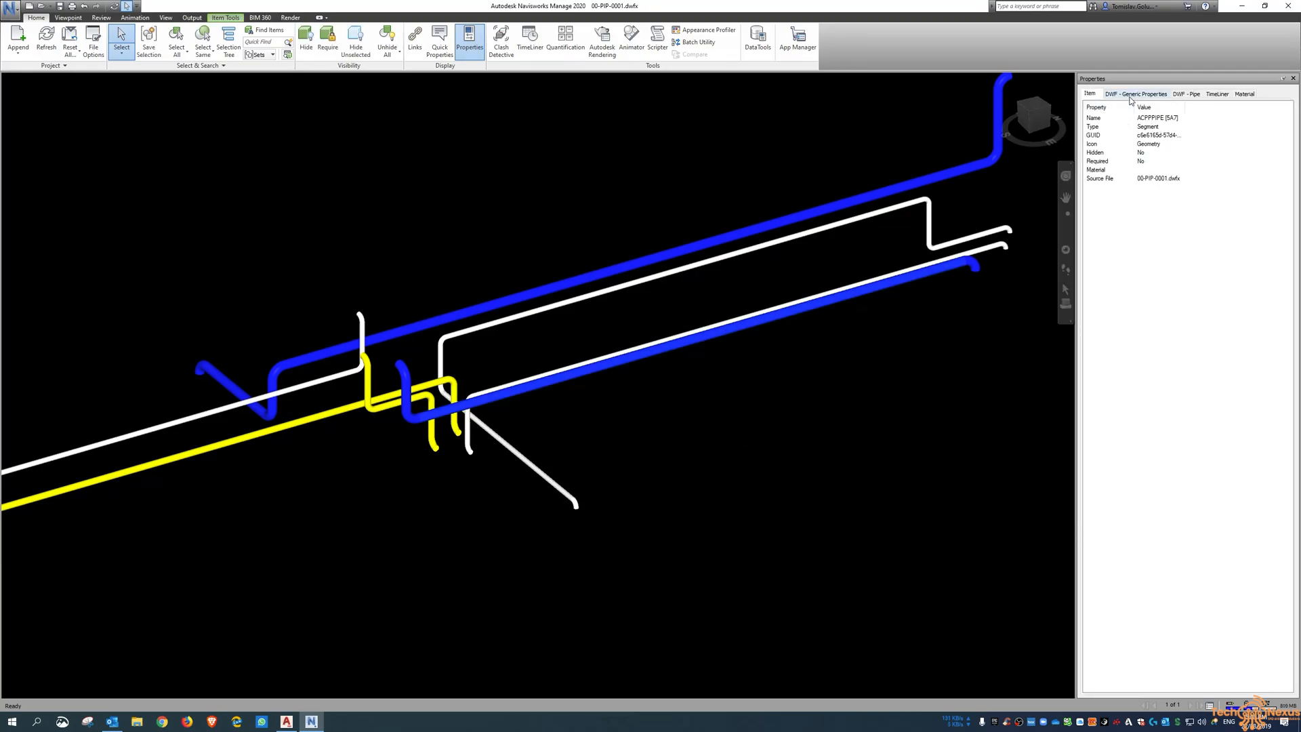
{"action": "left_click", "coordinate": [1185, 94]}
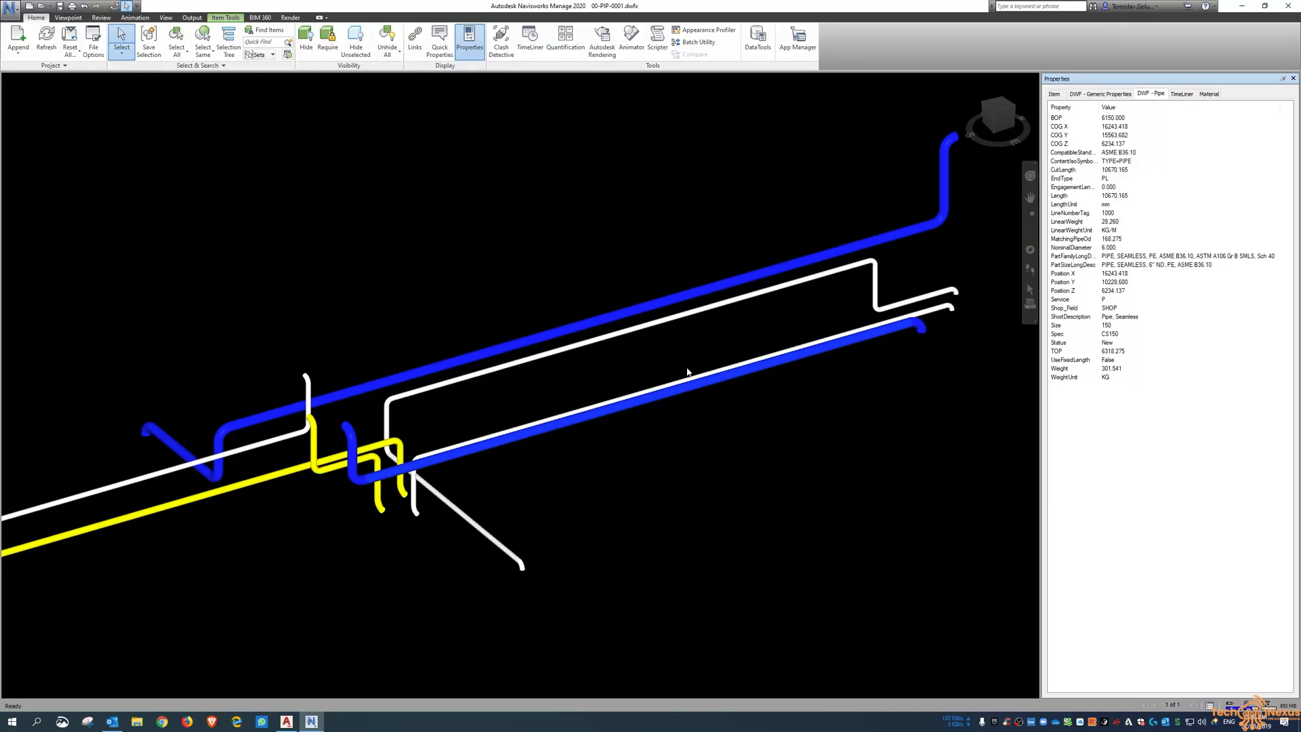
{"action": "left_click_drag", "start_coordinate": [686, 372], "coordinate": [719, 354]}
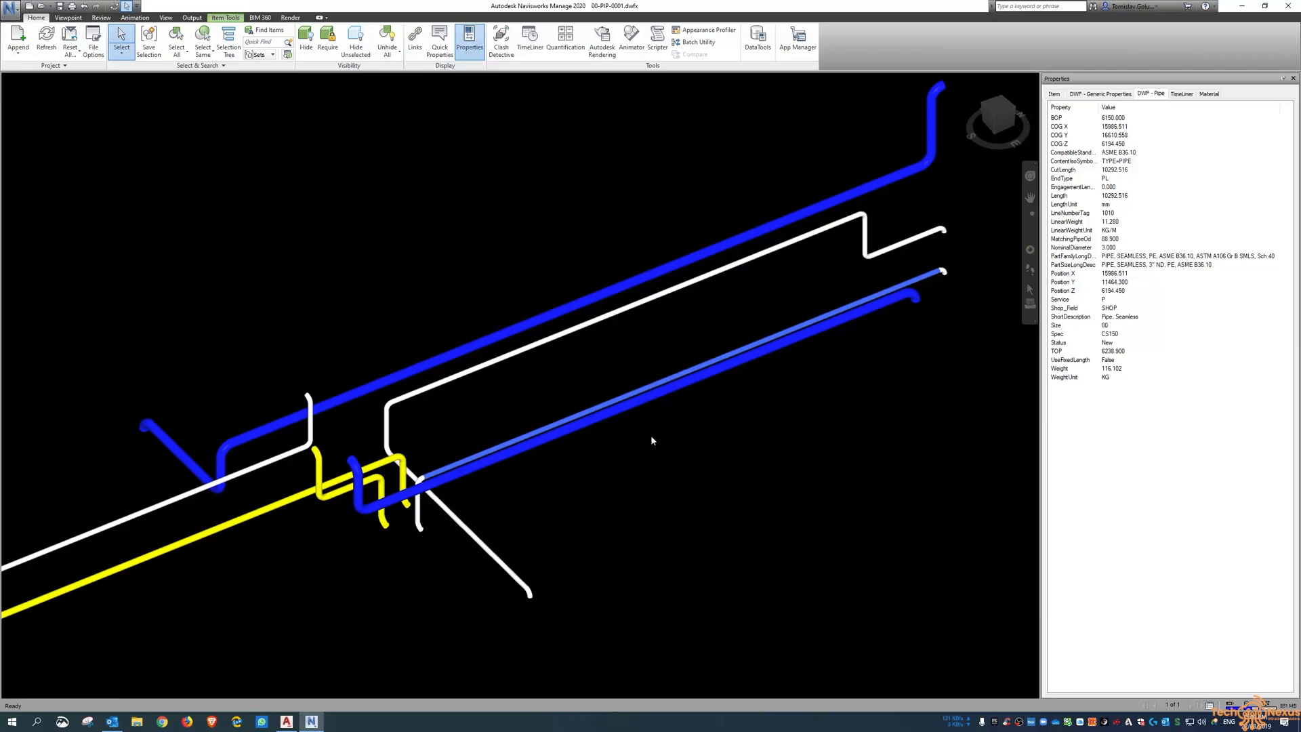
{"action": "mouse_move", "coordinate": [762, 450]}
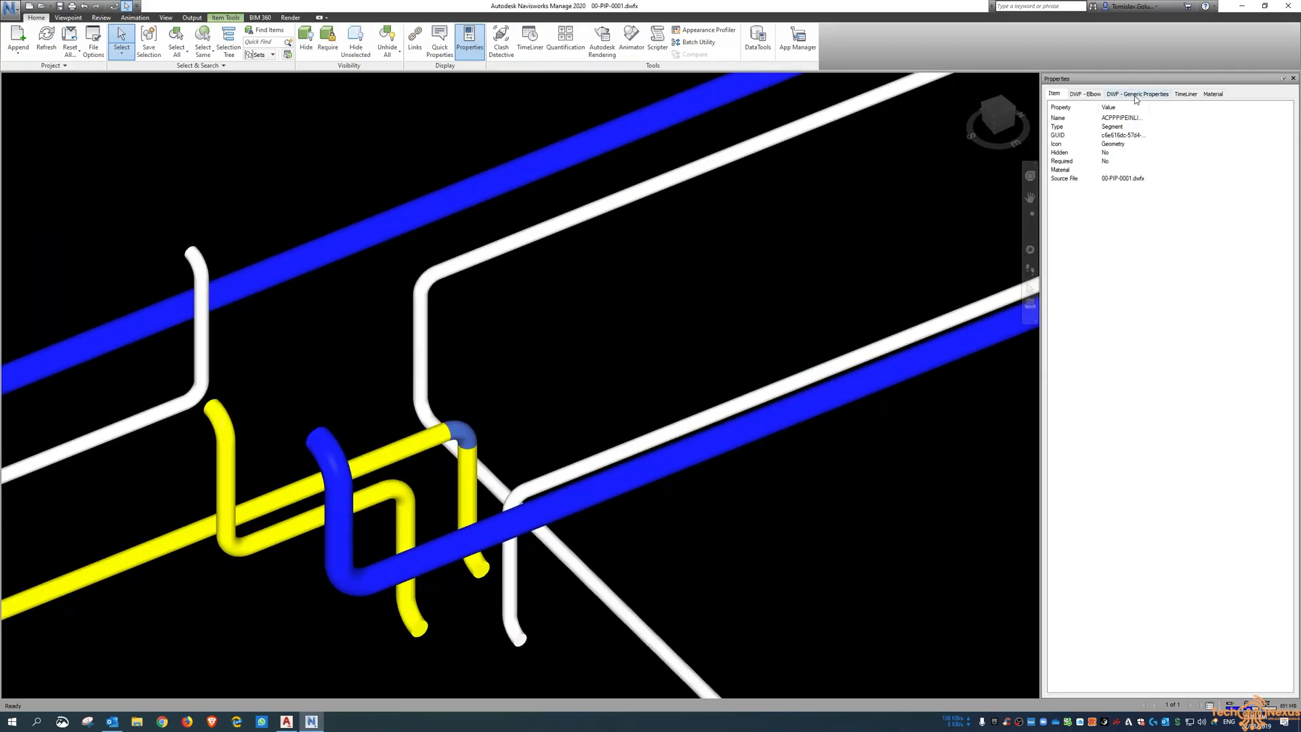
Show the ELL 90 LR elbow's DWFx - Elbow properties (curve radius, angle, size, weight)
{"action": "left_click", "coordinate": [1084, 93]}
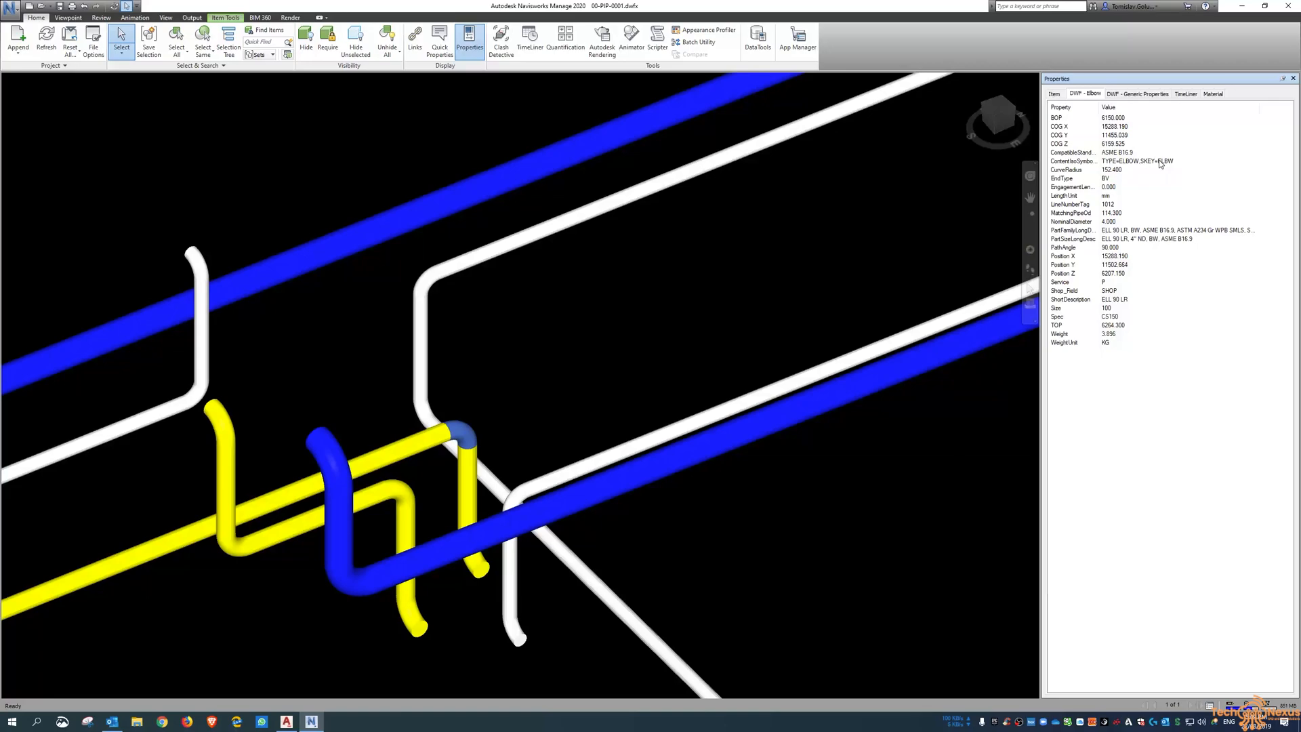
{"action": "mouse_move", "coordinate": [1081, 213]}
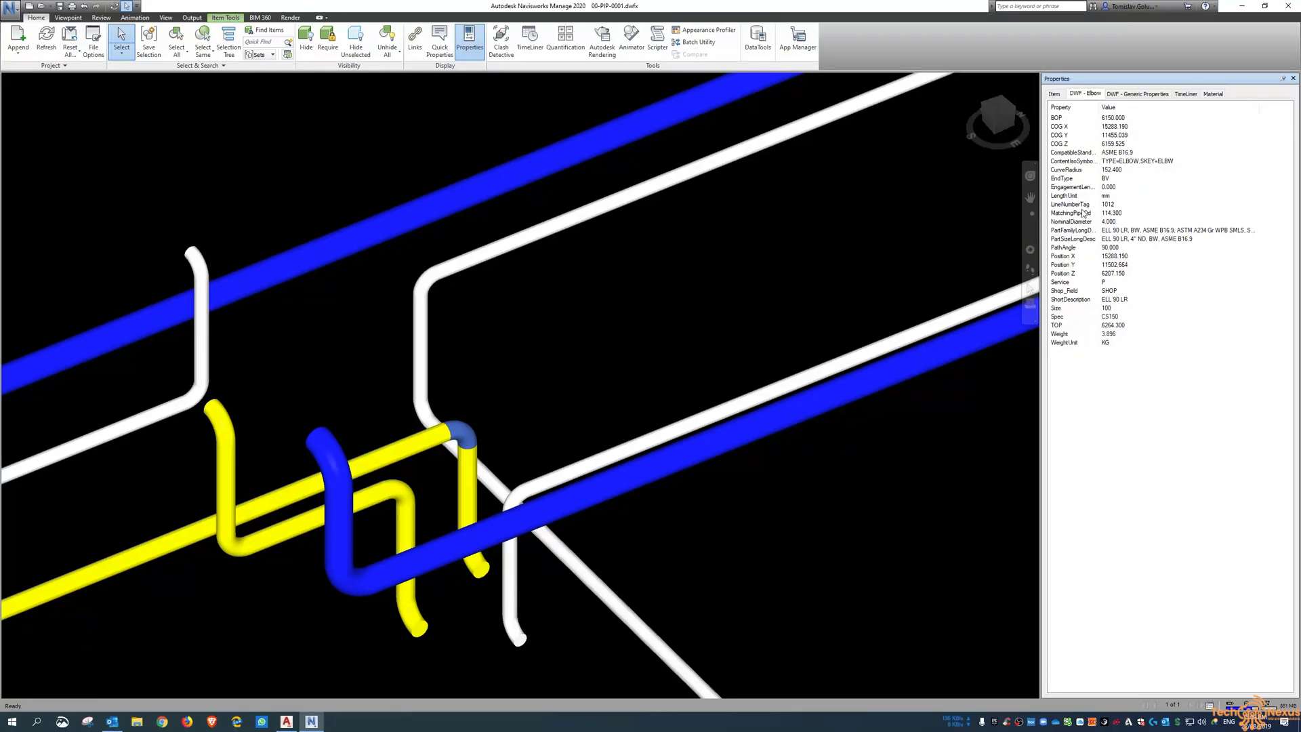
{"action": "mouse_move", "coordinate": [1091, 214]}
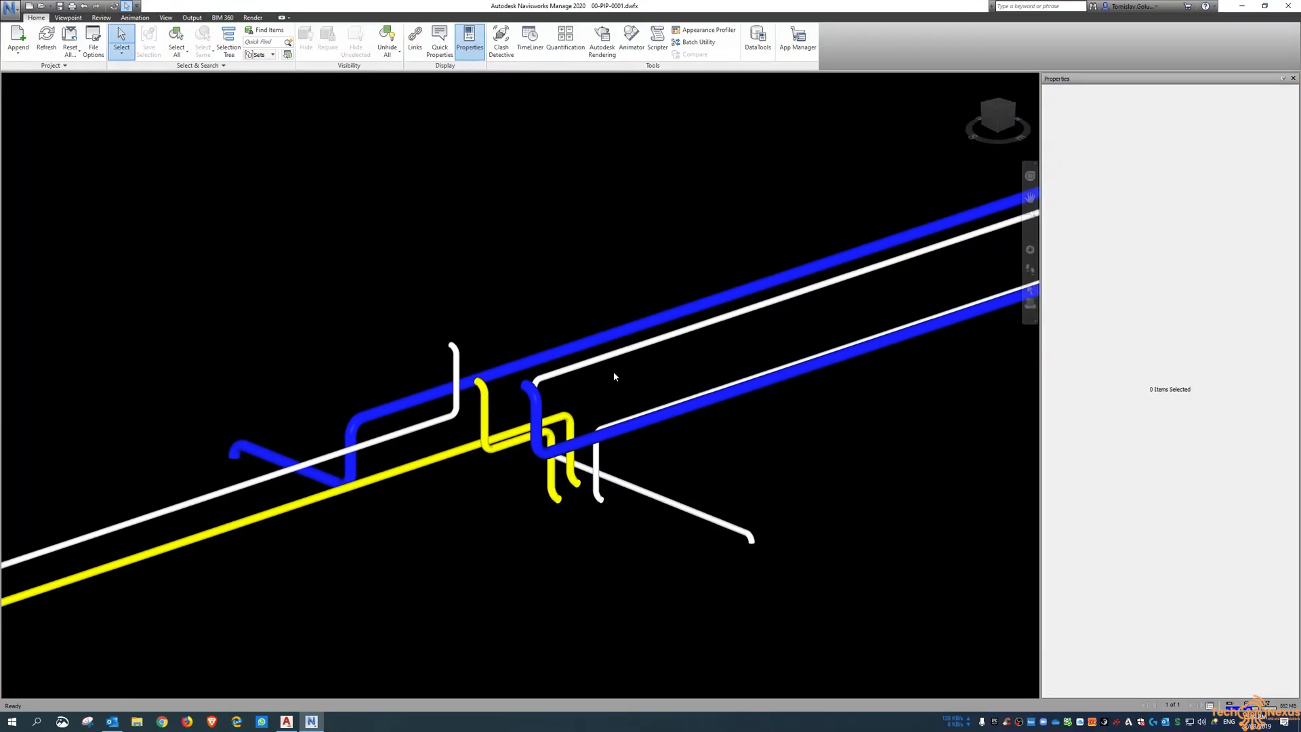
{"action": "mouse_move", "coordinate": [675, 378]}
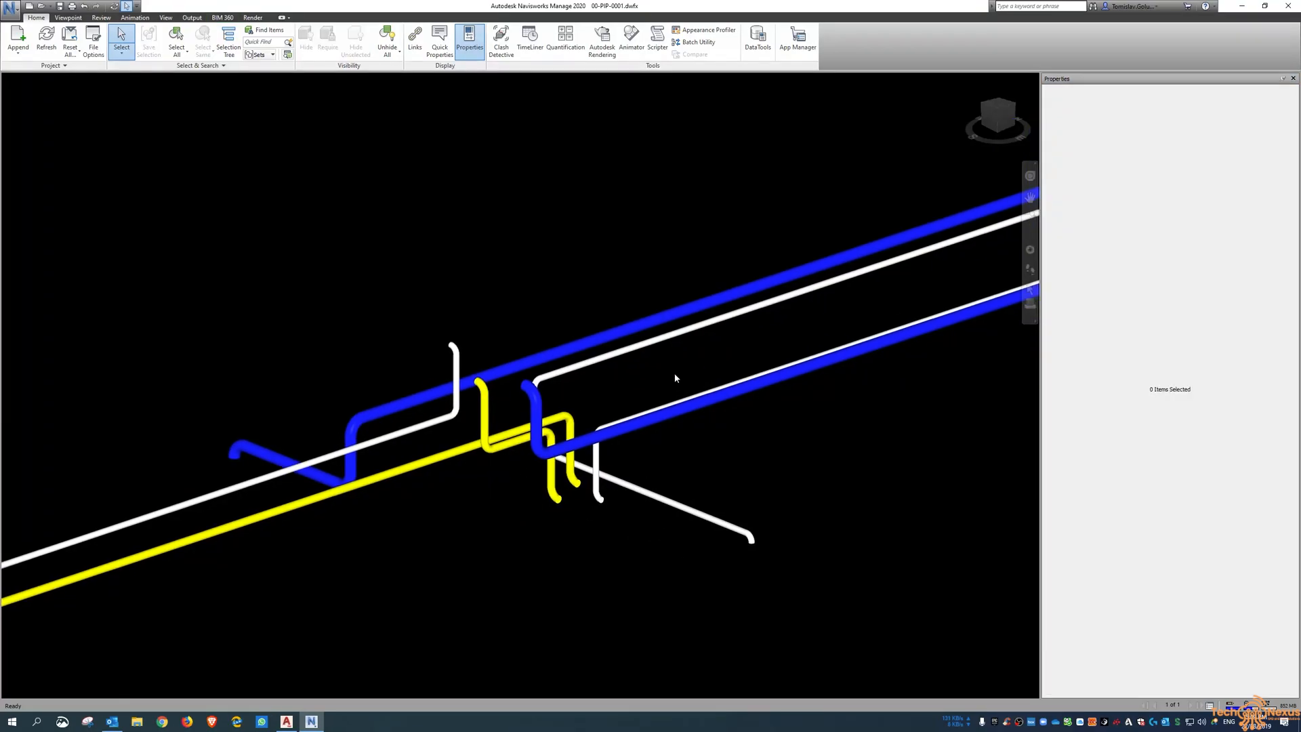